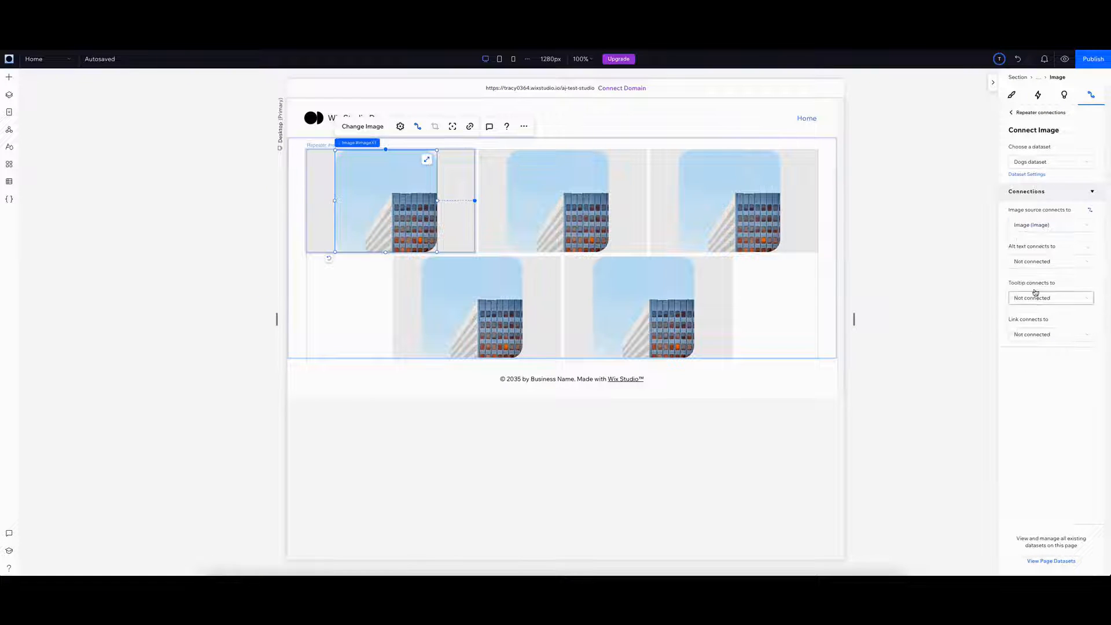
- Show the site's code tools with the Open Wix IDE option for backend code
{"action": "left_click", "coordinate": [1050, 260]}
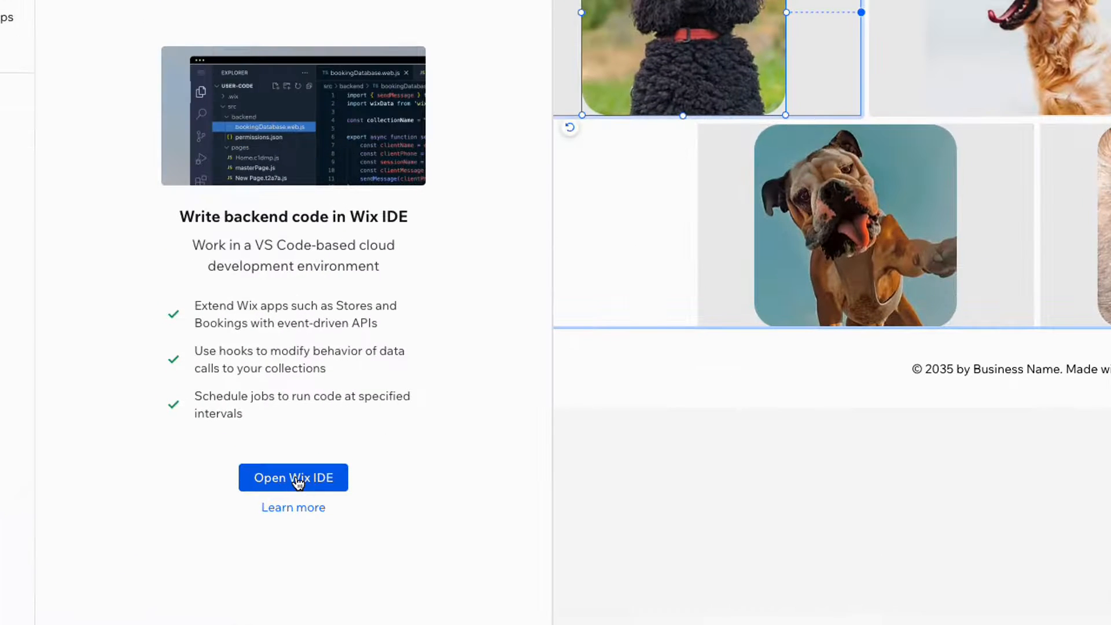
- Launch Wix IDE and show the empty dogs.web.js file from the backend folder
{"action": "left_click", "coordinate": [293, 476]}
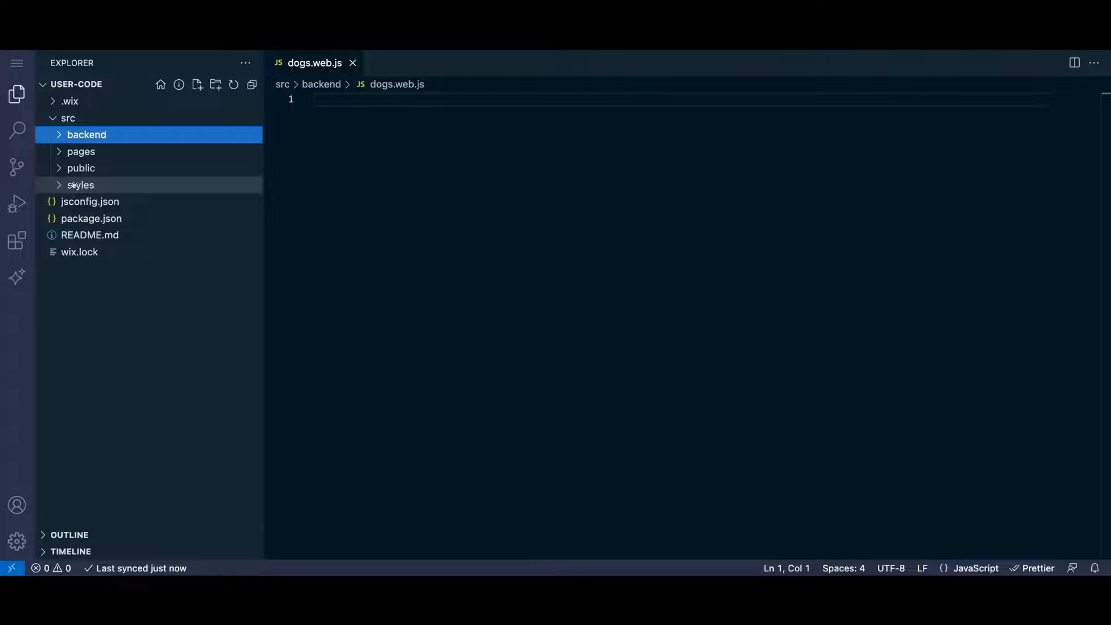
{"action": "left_click", "coordinate": [87, 134]}
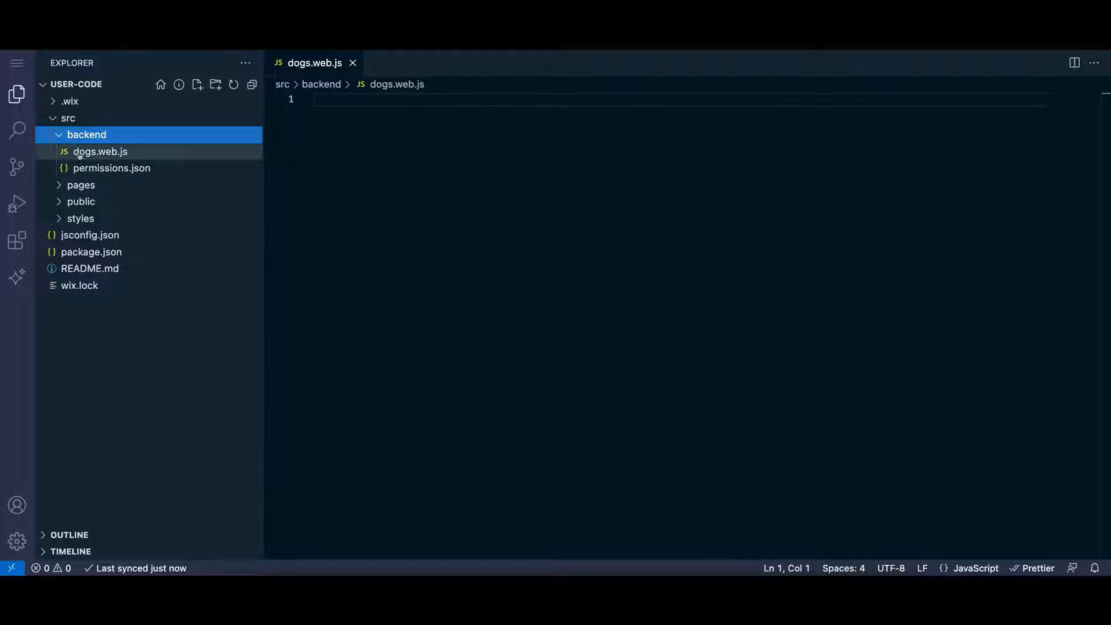
{"action": "left_click", "coordinate": [99, 151]}
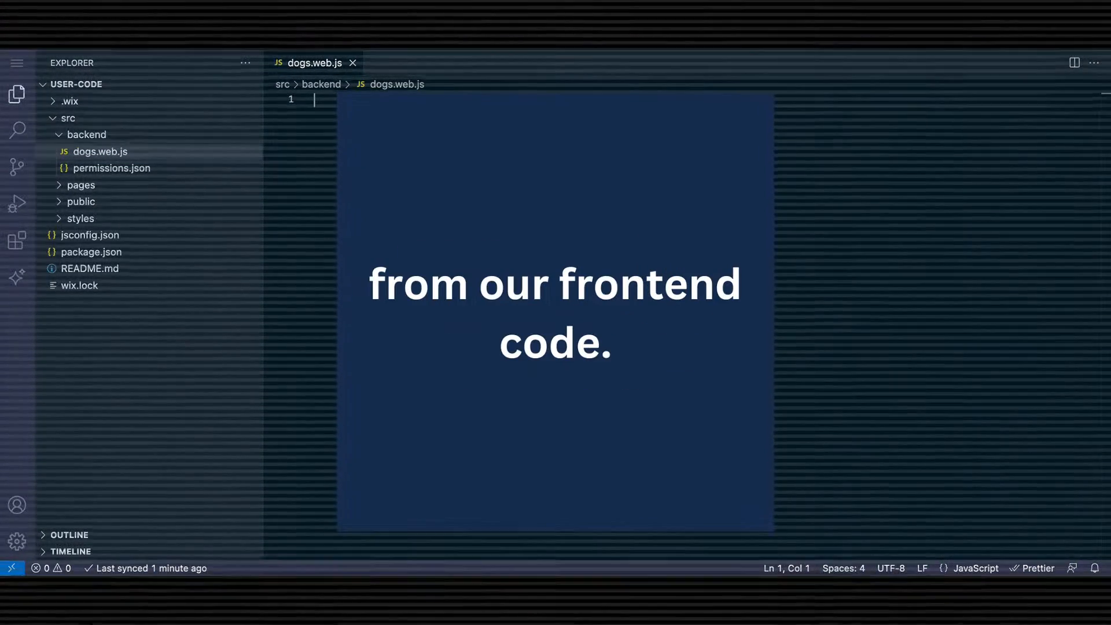
- Import Permissions and webMethod from wix-web-module and export getDogs as webMethod(Permissions.Anyone, ...)
{"action": "type", "text": "import {P"}
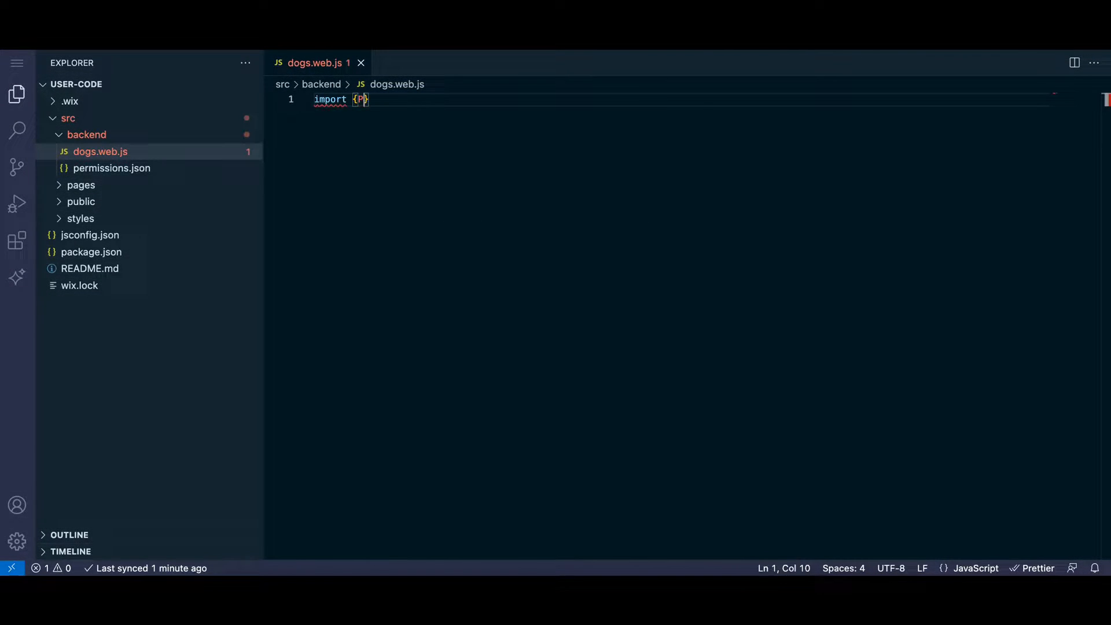
{"action": "type", "text": "ermissions, webMethod } from \"wix-web-module\";"}
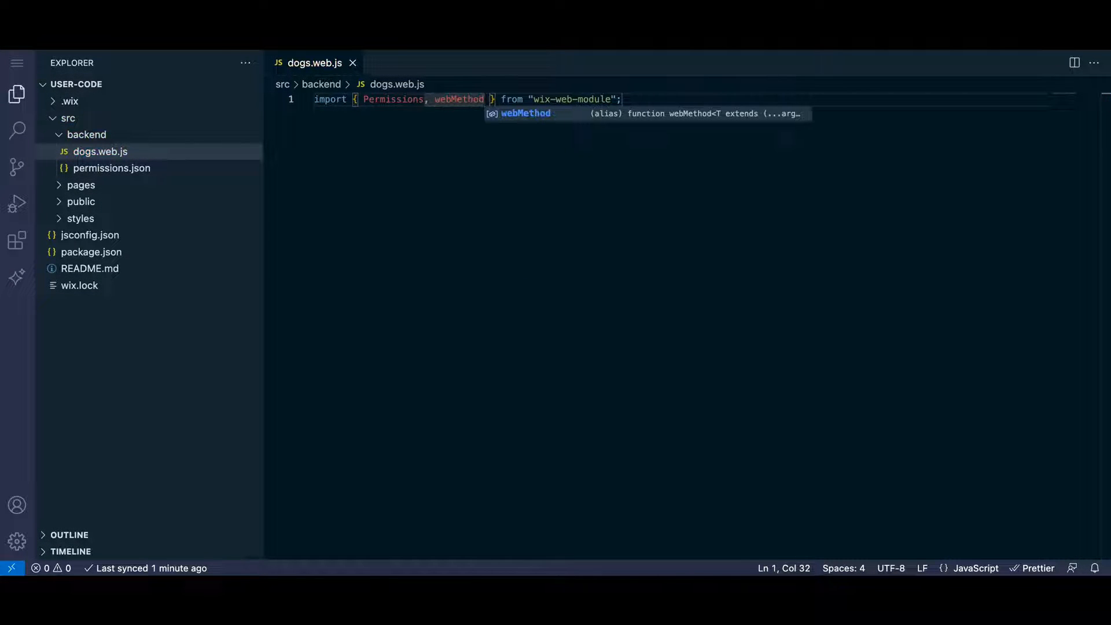
{"action": "type", "text": "export const getDogs"}
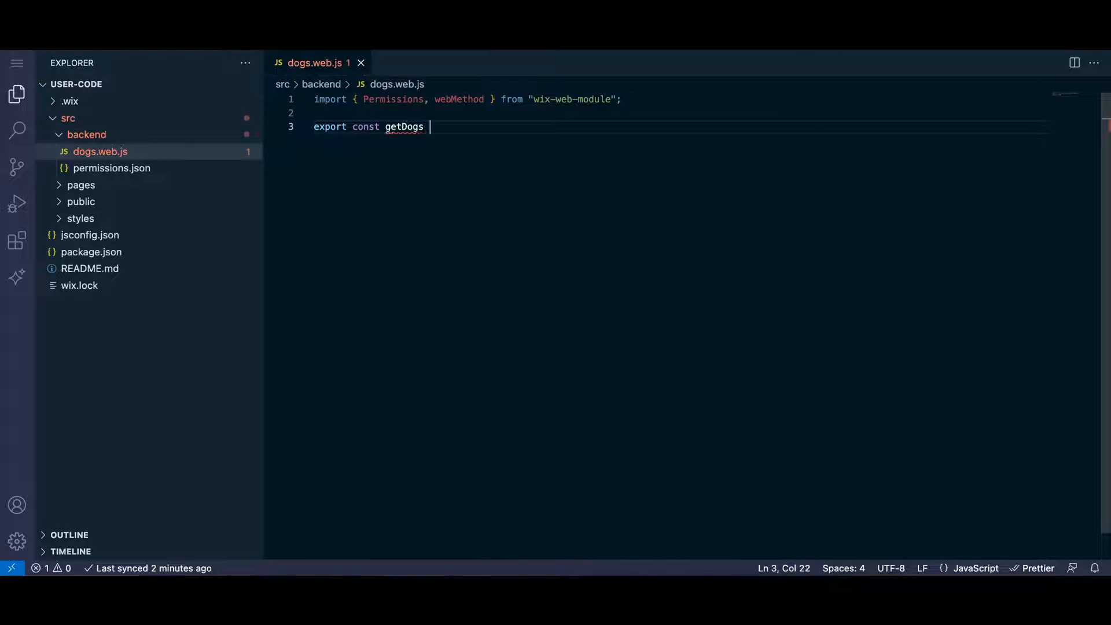
{"action": "type", "text": "= webMethod(Permissions.A"}
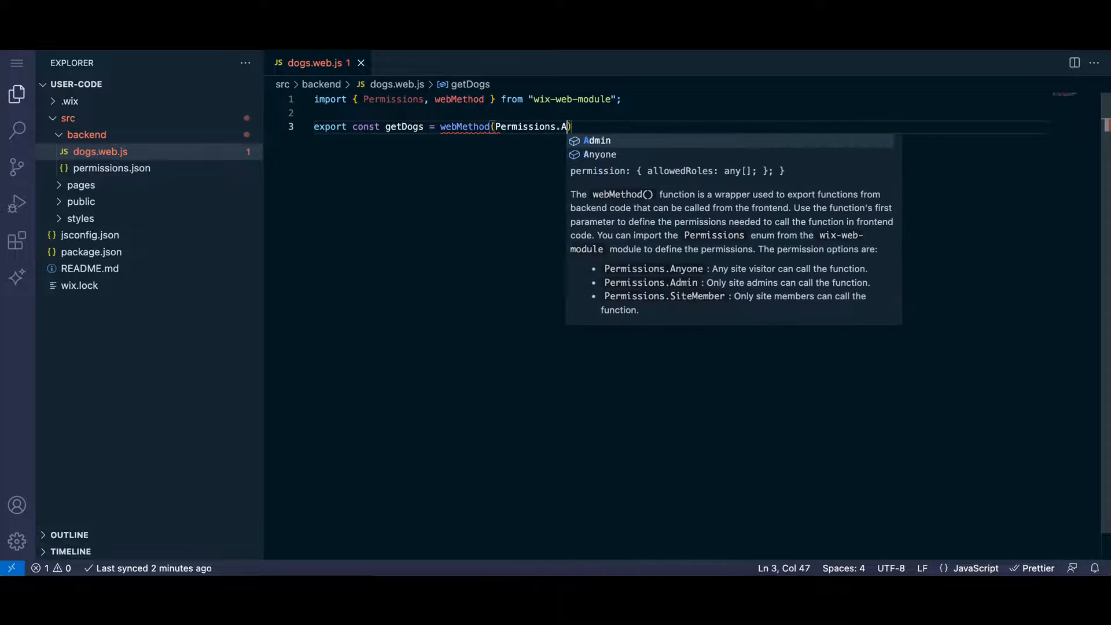
{"action": "type", "text": "import wixData from \"wix-data\";"}
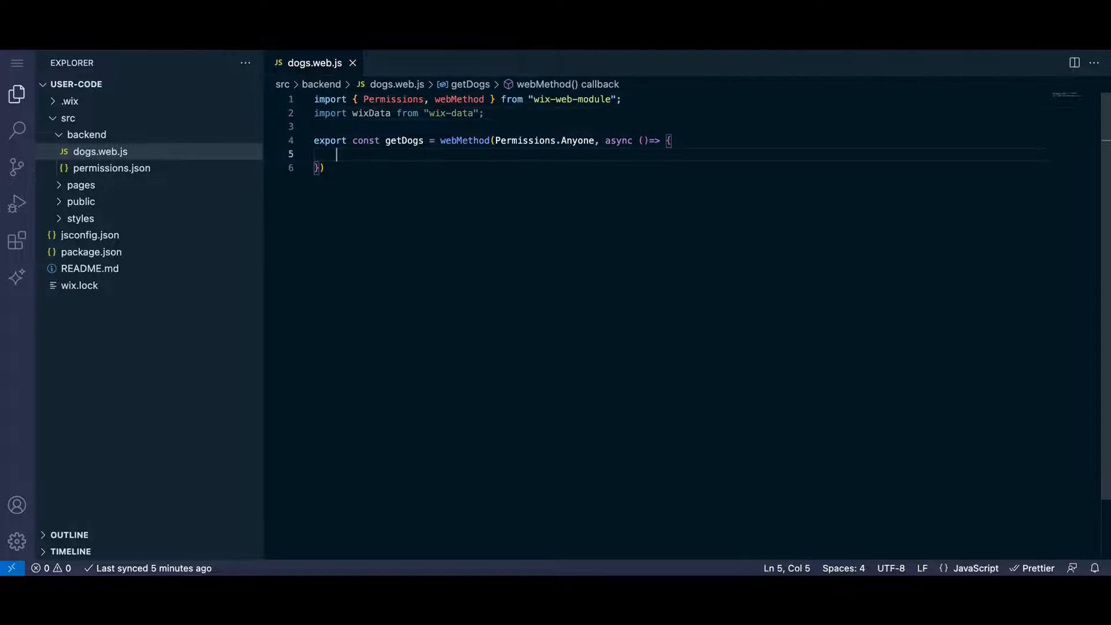
- Await wixData.query("Dogs").find() into dogsQueryResponse and return its items
{"action": "type", "text": "const dogsQueryResponse = a"}
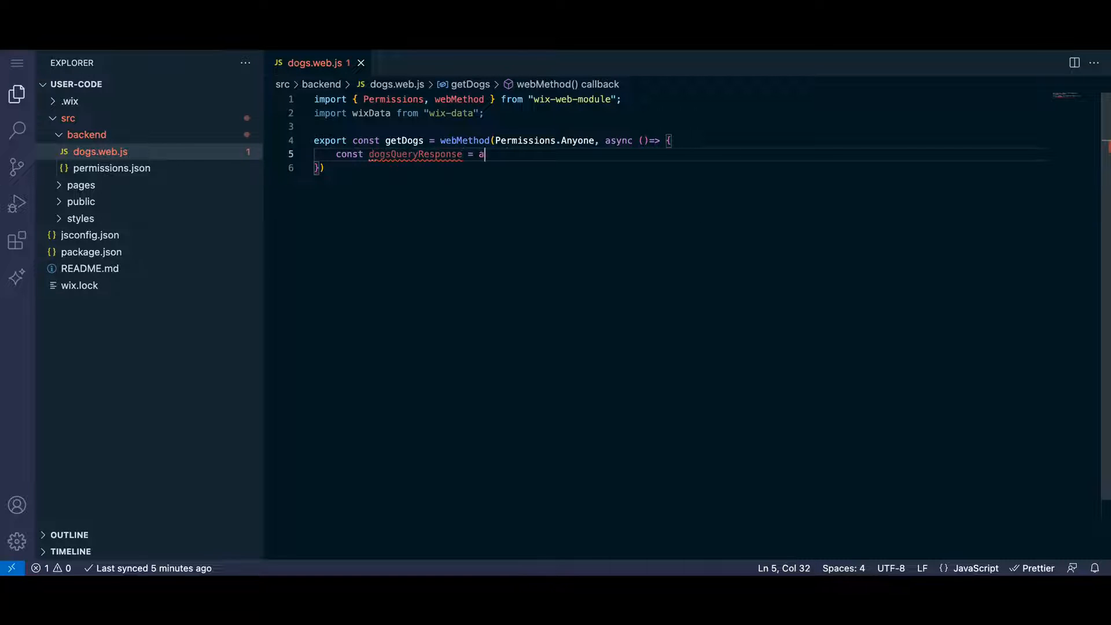
{"action": "type", "text": "wait wixData.quer"}
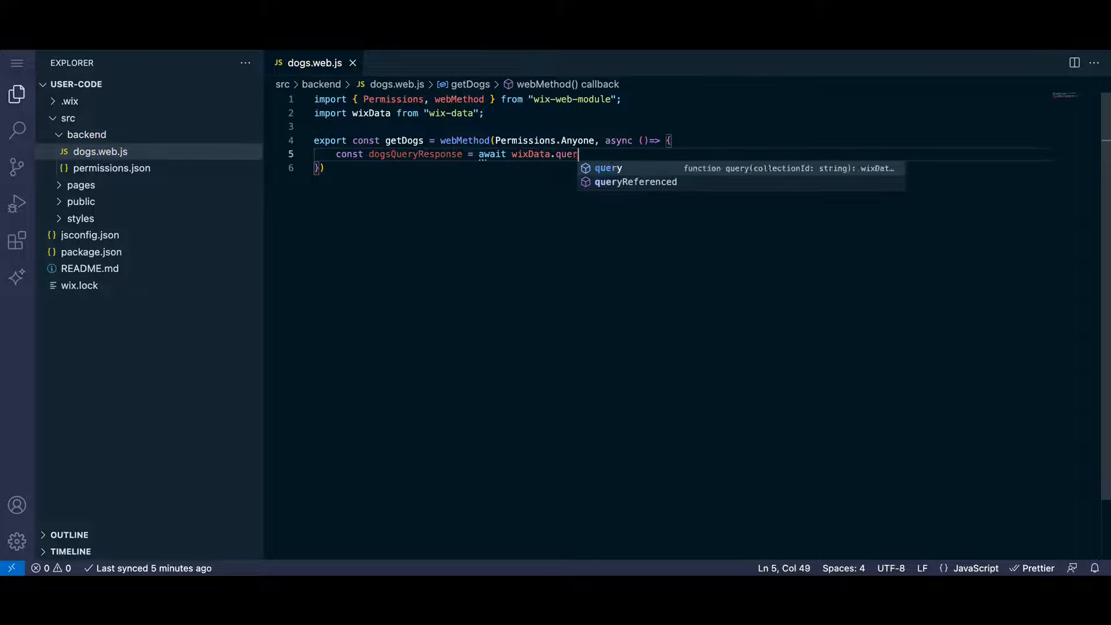
{"action": "type", "text": "y(\"Dogs\").find();"}
{"action": "type", "text": "return dogs"}
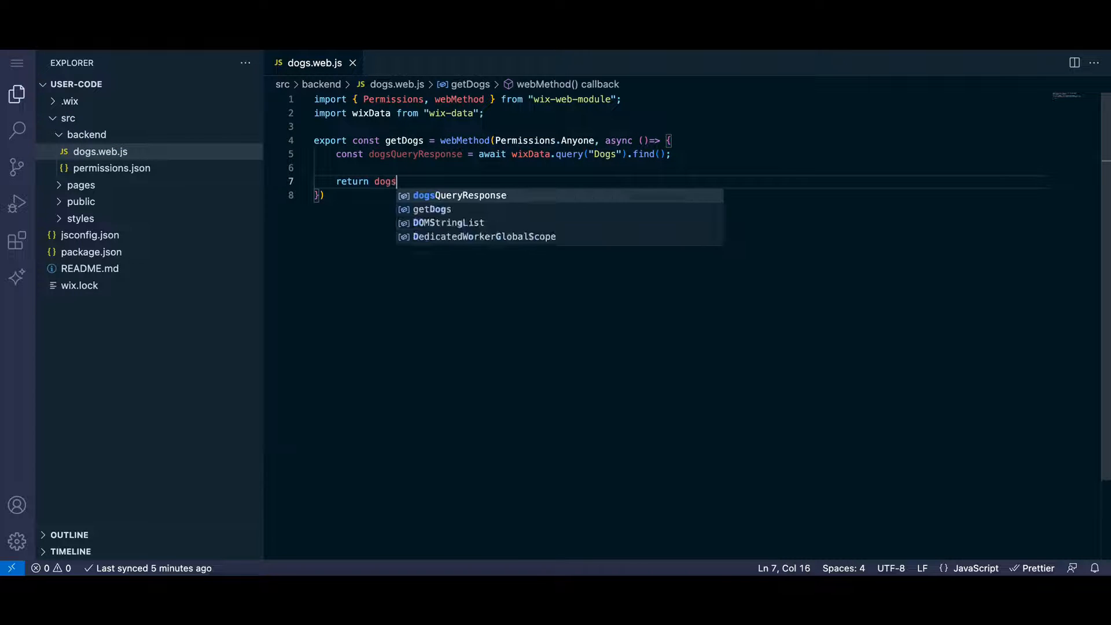
{"action": "type", "text": "QueryResponse.items;"}
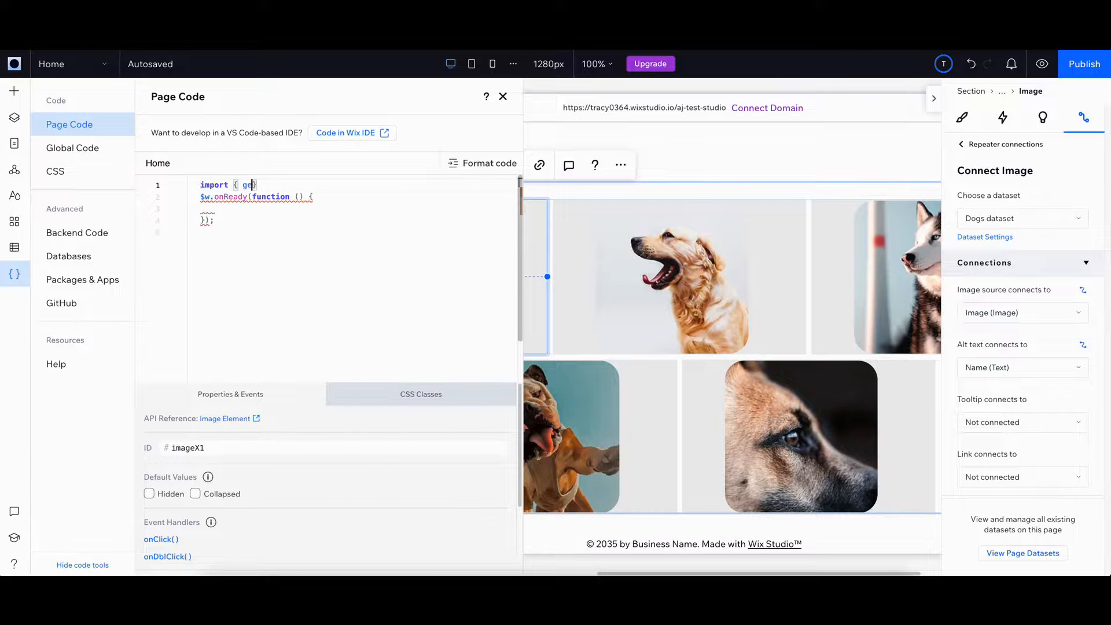
- Import getDogs from 'backend/dogs.web.js', log 'dogs: ' with the result, and run the preview
{"action": "type", "text": "Dogs } from 'backend/dogs.web"}
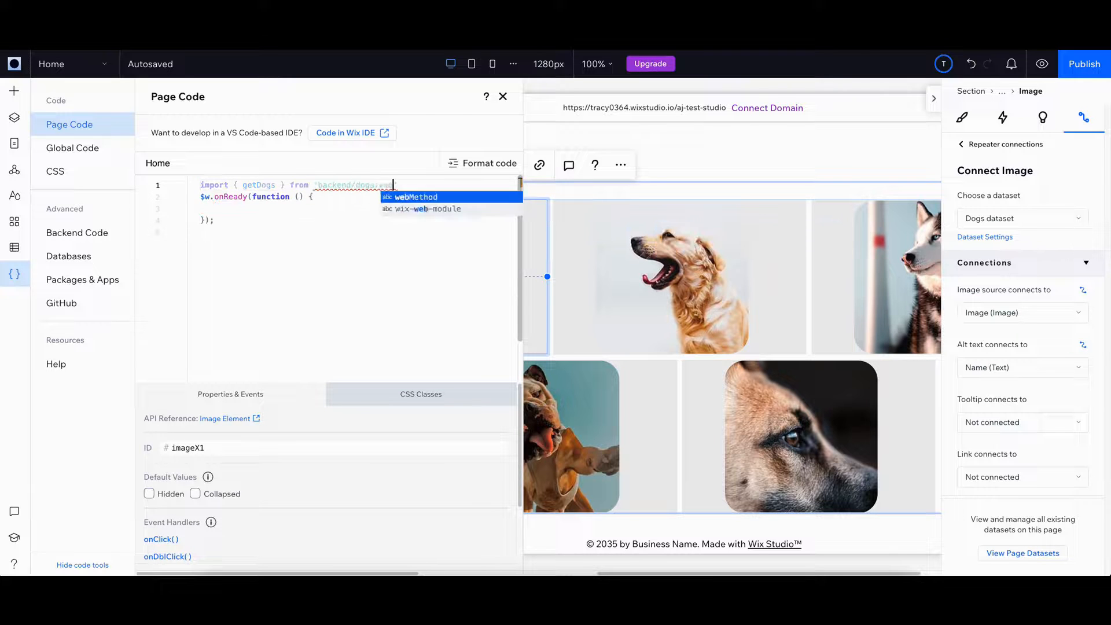
{"action": "type", "text": "getDogs().then((dogs)=>{"}
{"action": "type", "text": "console.log"}
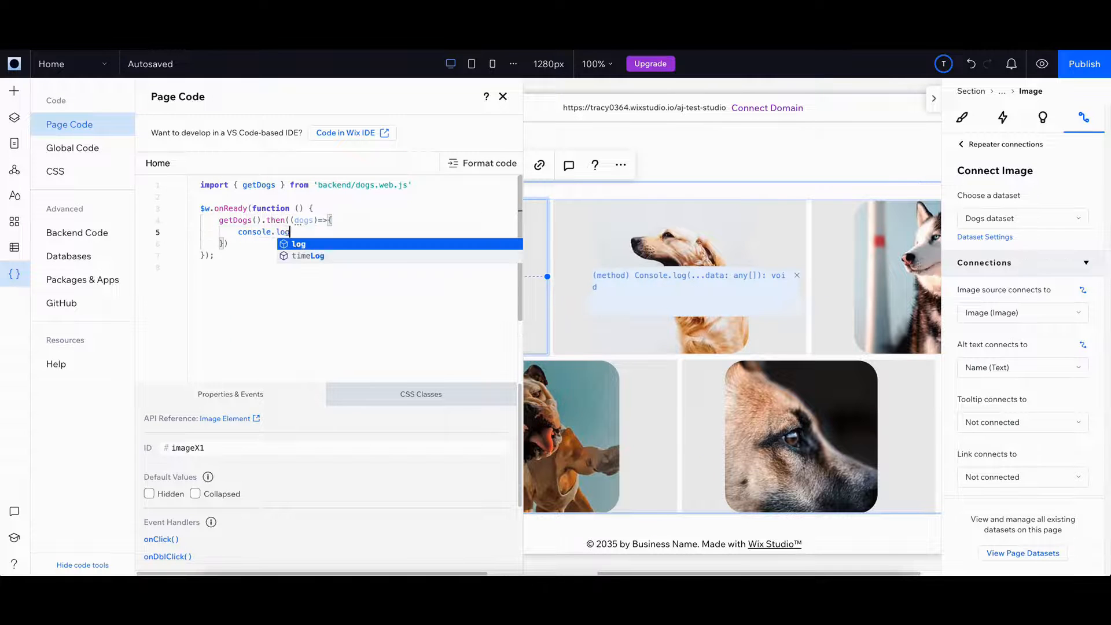
{"action": "type", "text": "('dogs: ',dogs"}
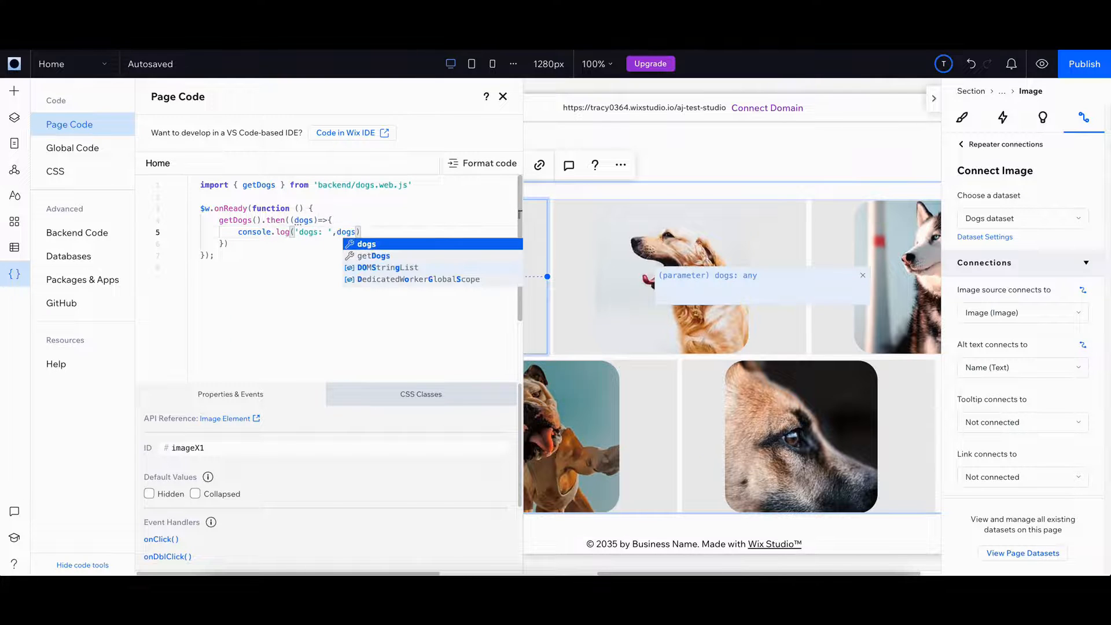
{"action": "left_click", "coordinate": [1040, 63]}
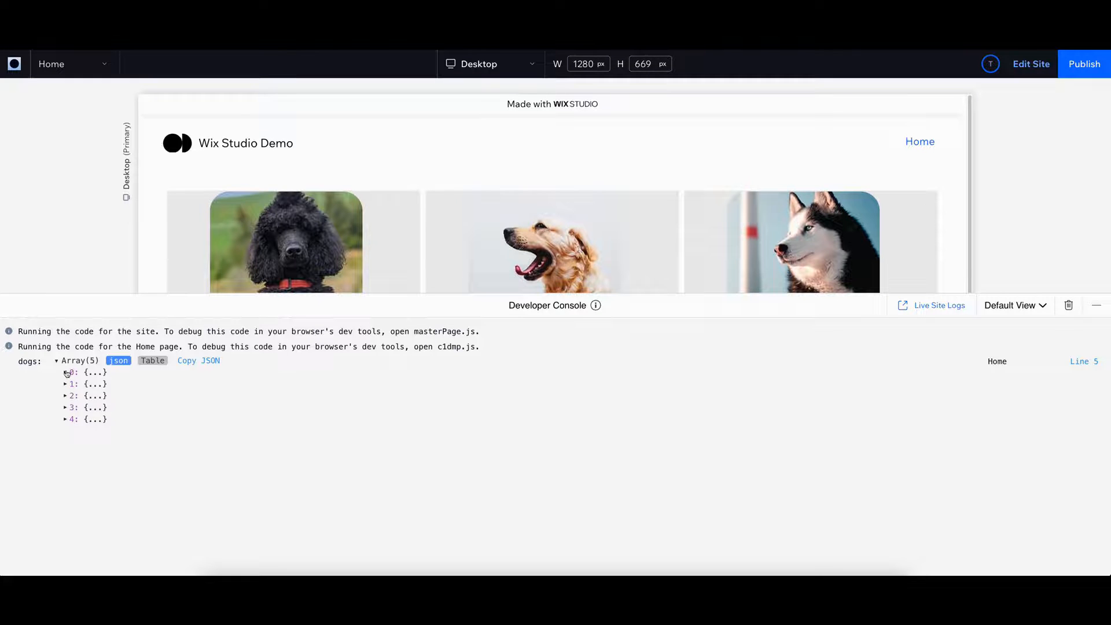
- Expand item 0 of the logged dogs array to reveal the Poodle's fields
{"action": "left_click", "coordinate": [65, 371]}
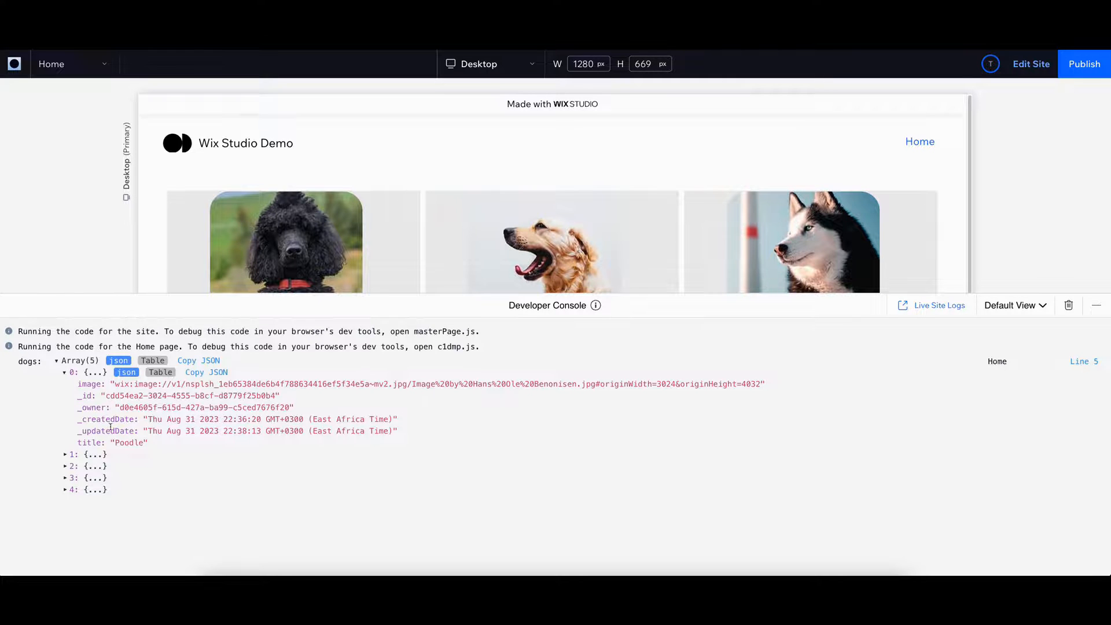